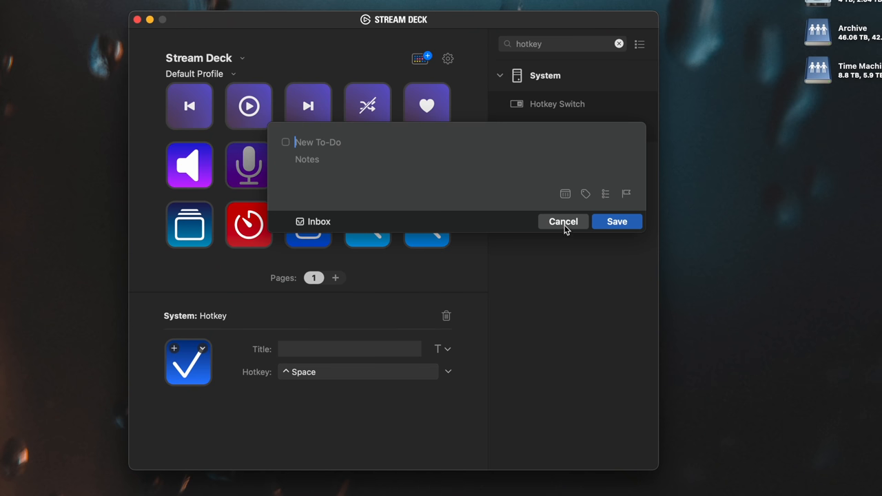
Cancel the test quick-entry to-do window without adding a to-do.
click(562, 221)
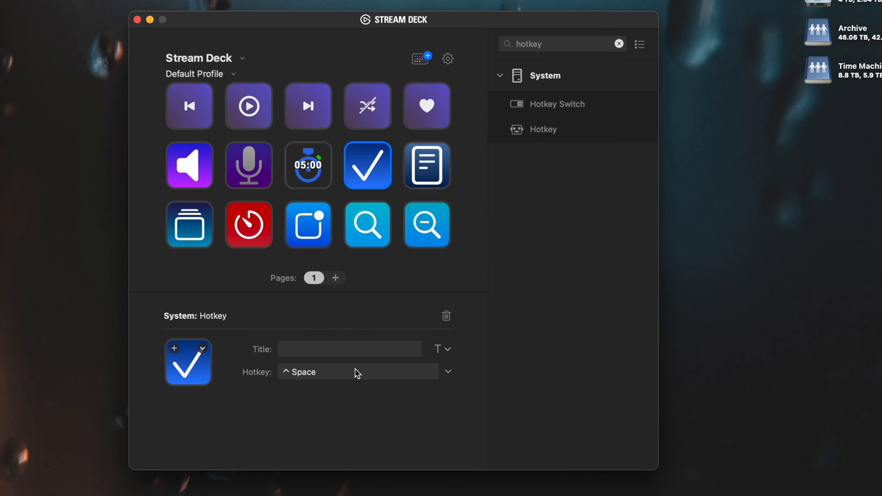